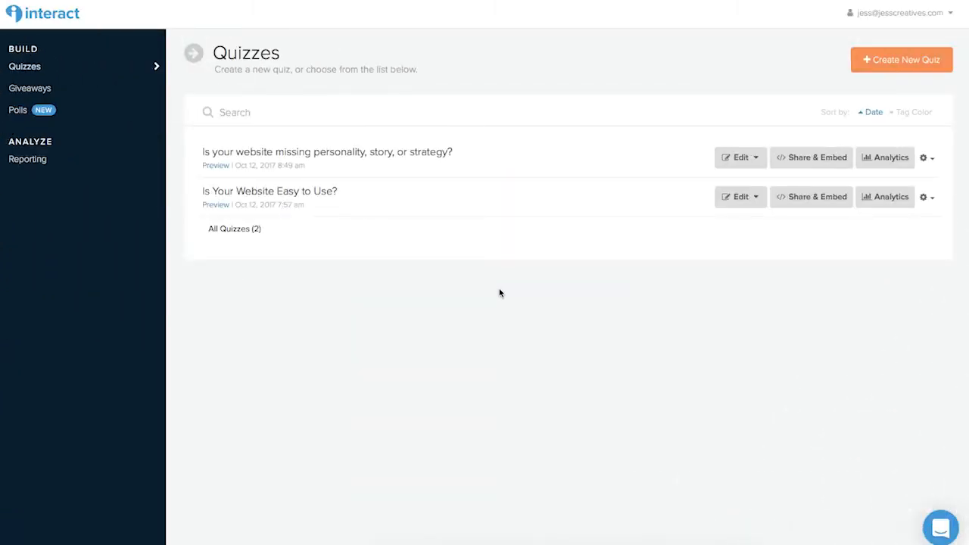
mouse_move(793, 233)
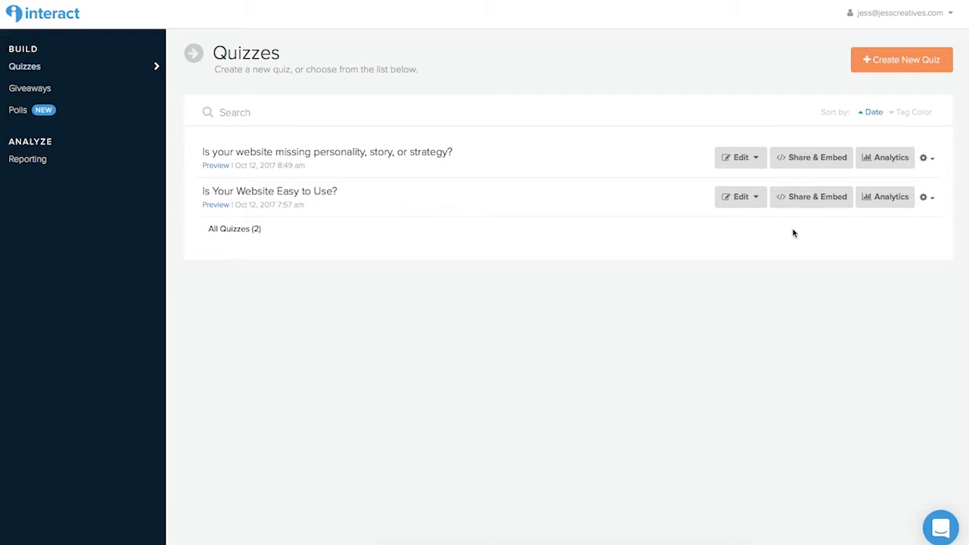
- Bring up Share & Embed promotion options for the 'Is Your Website Easy to Use?' quiz
click(812, 197)
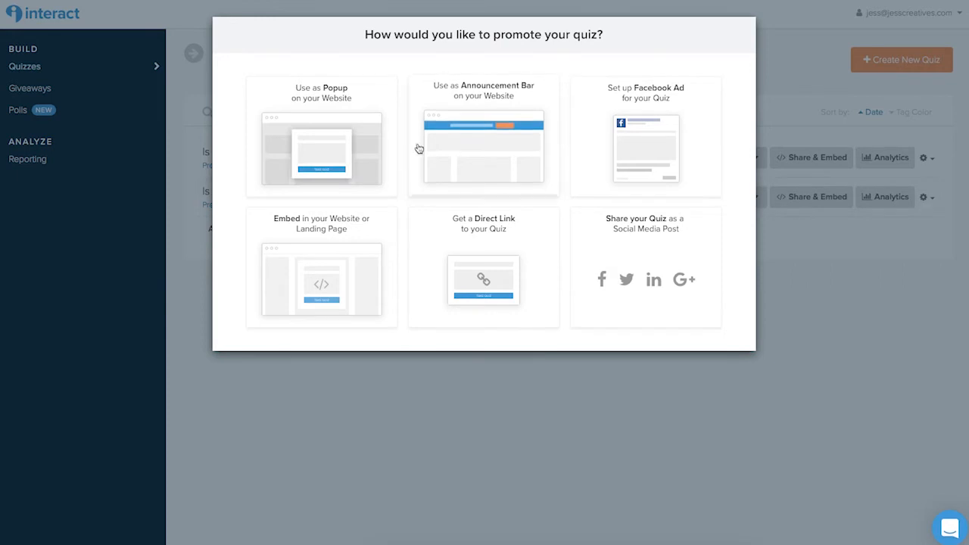
mouse_move(363, 150)
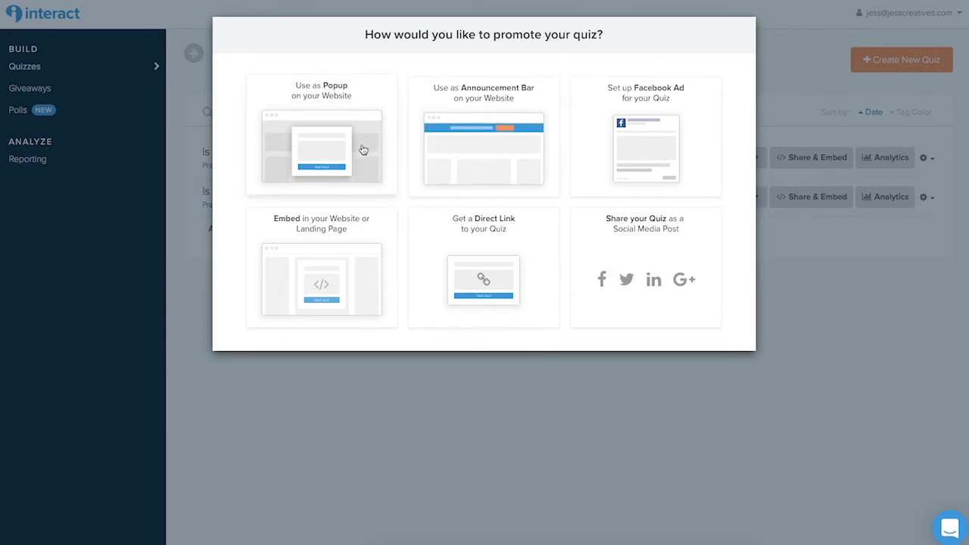
click(320, 136)
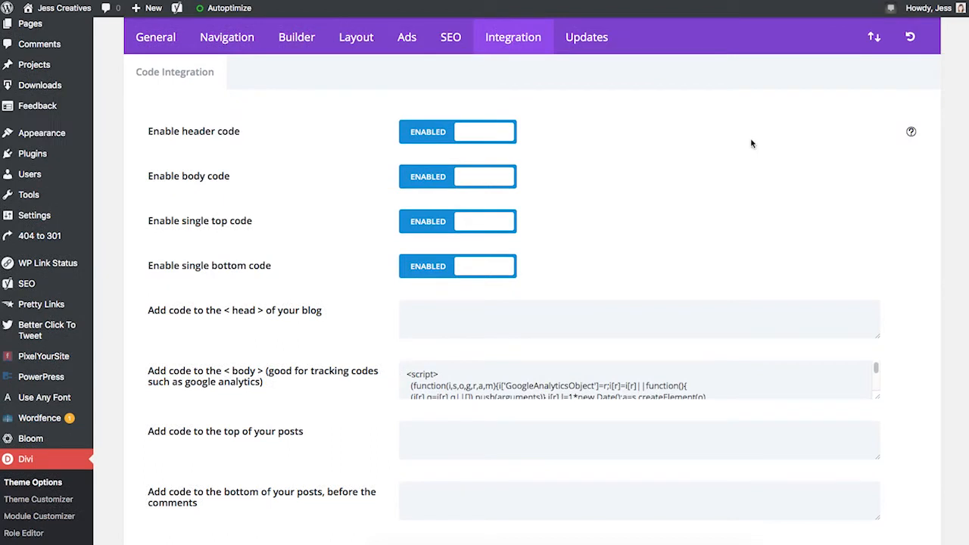
mouse_move(62, 488)
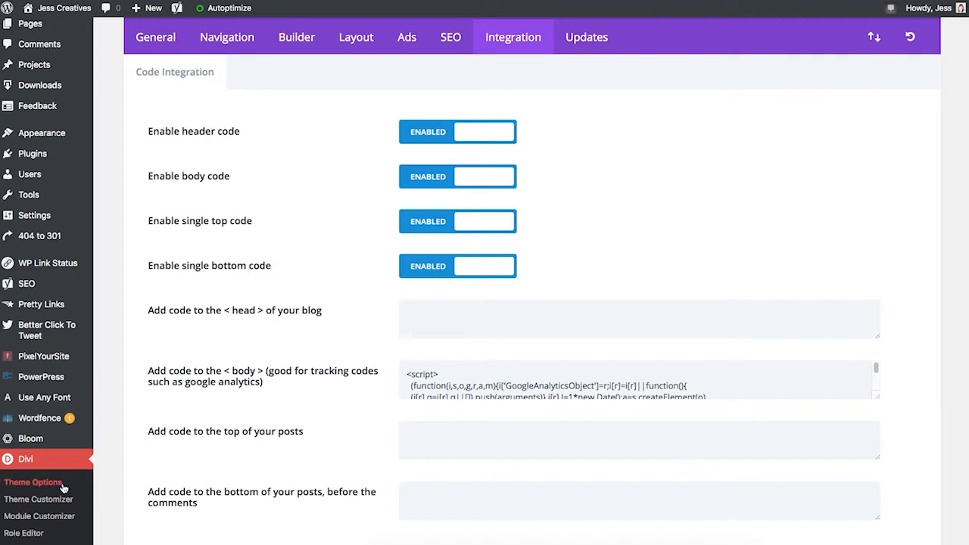
mouse_move(73, 485)
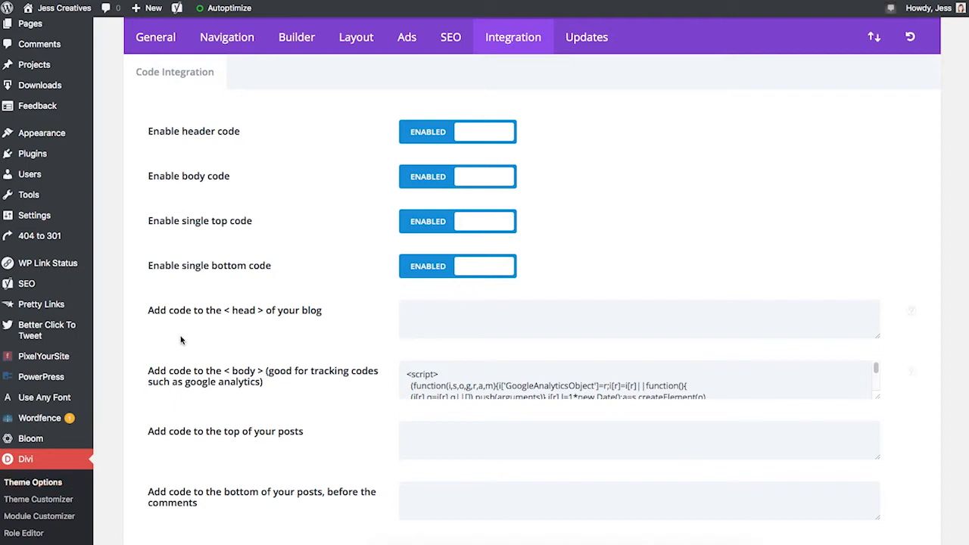
- Paste the Interact promotion script into Divi's 'Add code to the <head>' field
double_click(234, 309)
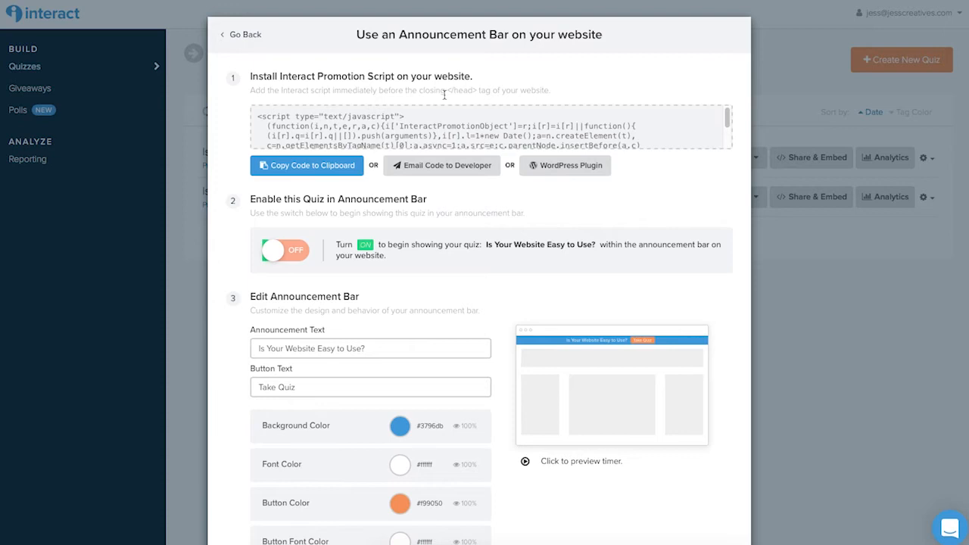
- Go back from the announcement bar setup to the quiz promotion options
click(241, 33)
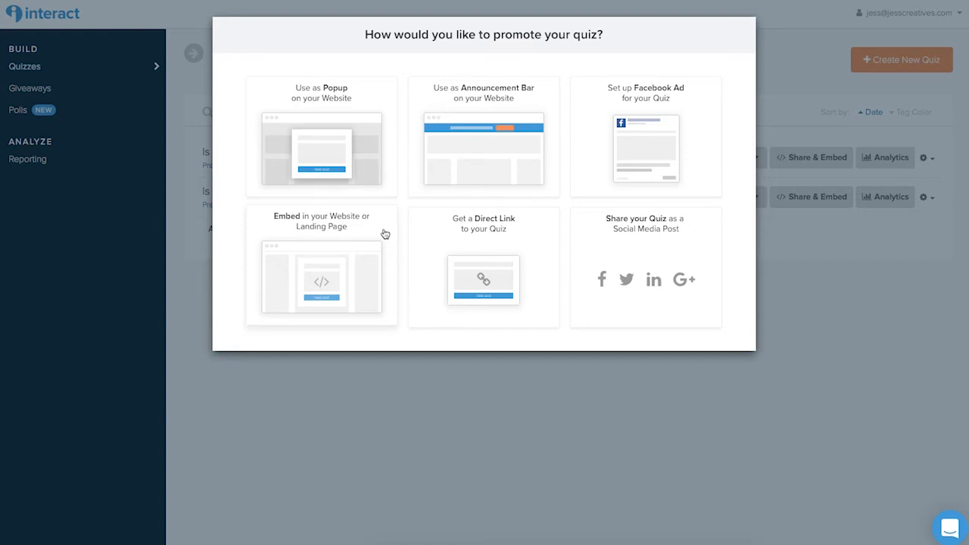
- Choose 'Embed in your Website or Landing Page' and copy the embed code to the clipboard
click(321, 270)
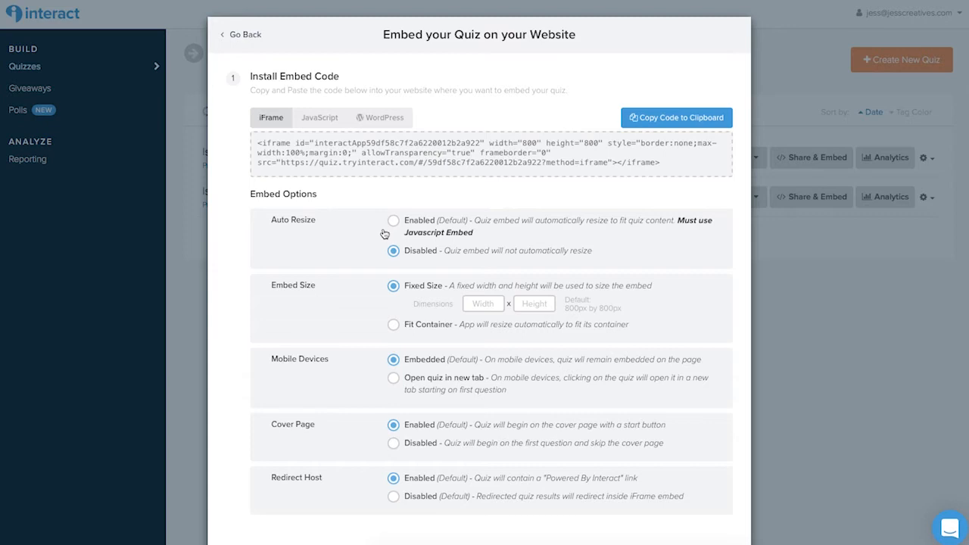
mouse_move(375, 184)
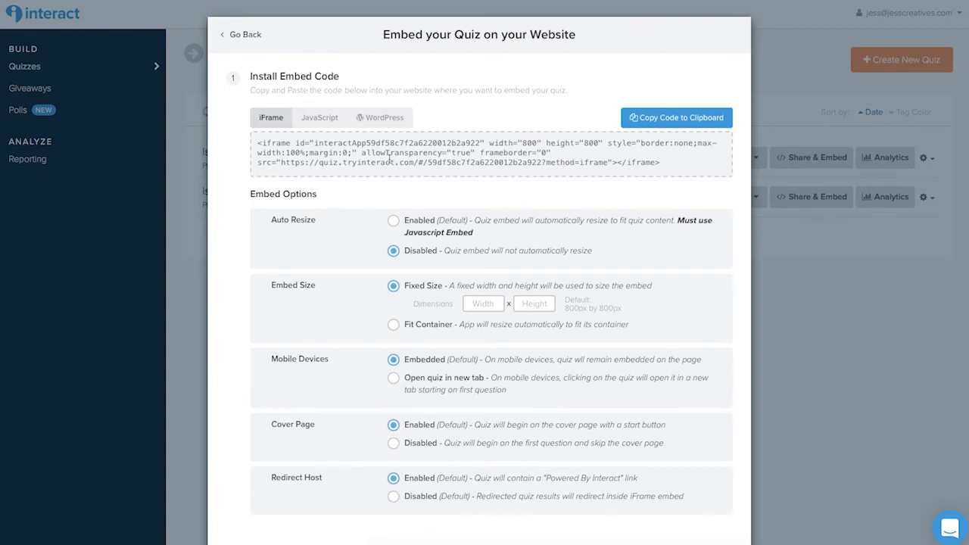
click(387, 118)
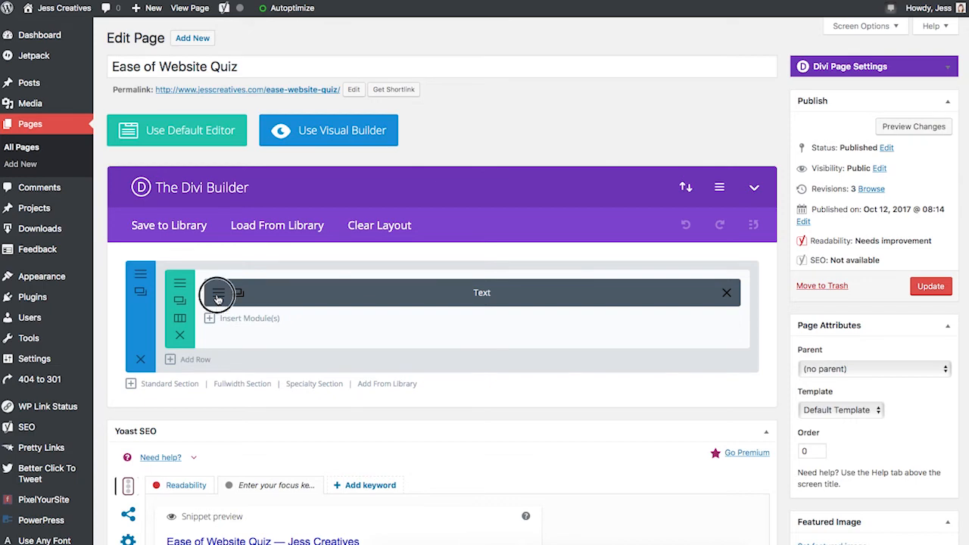
- Check the embed code in the Divi Text module, then view the live Ease of Website Quiz page
click(218, 294)
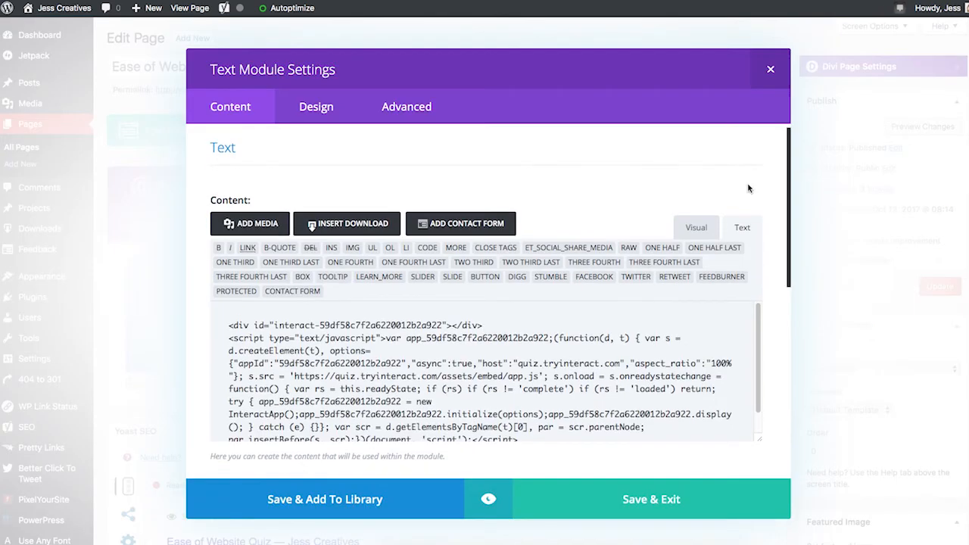
scroll(down, 3)
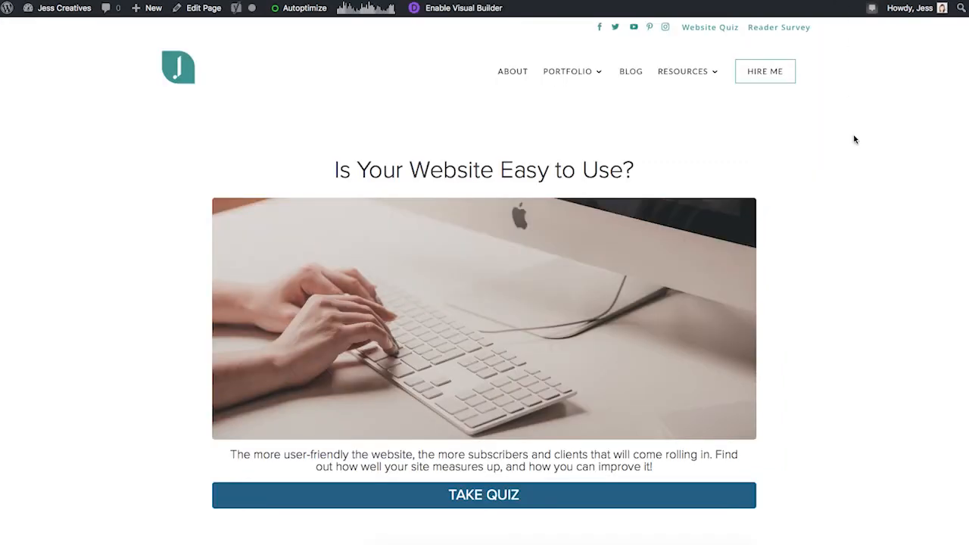
scroll(down, 3)
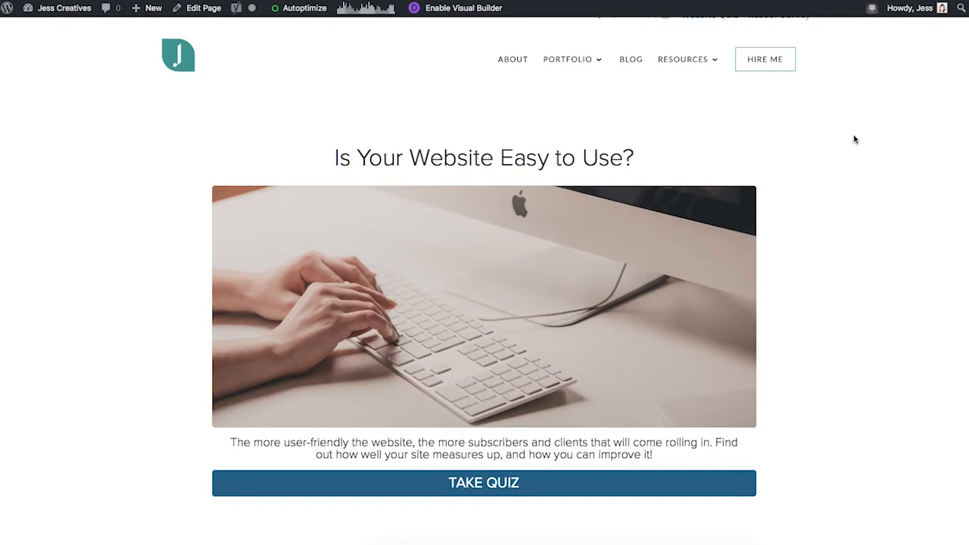
scroll(down, 3)
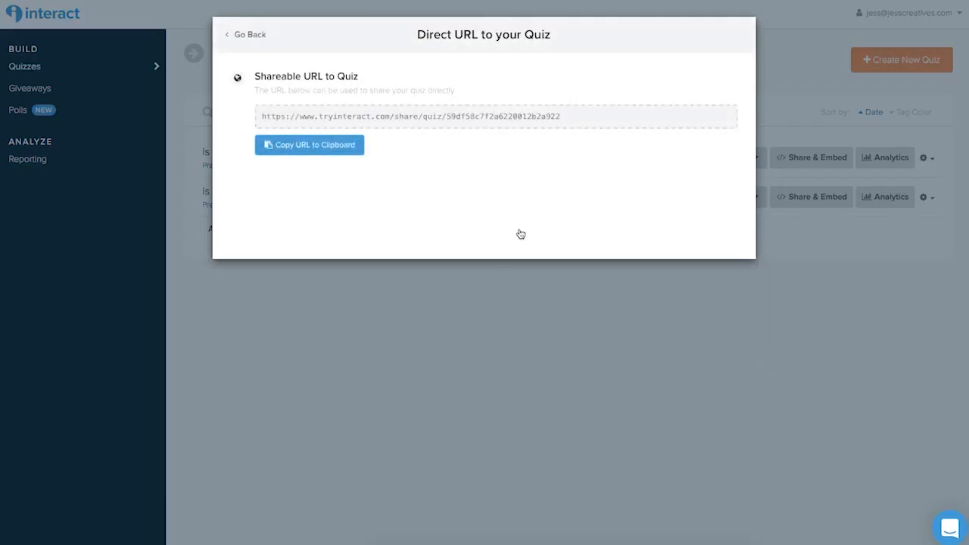
- Copy the quiz's direct URL to the clipboard from the 'Direct URL to your Quiz' dialog
click(308, 145)
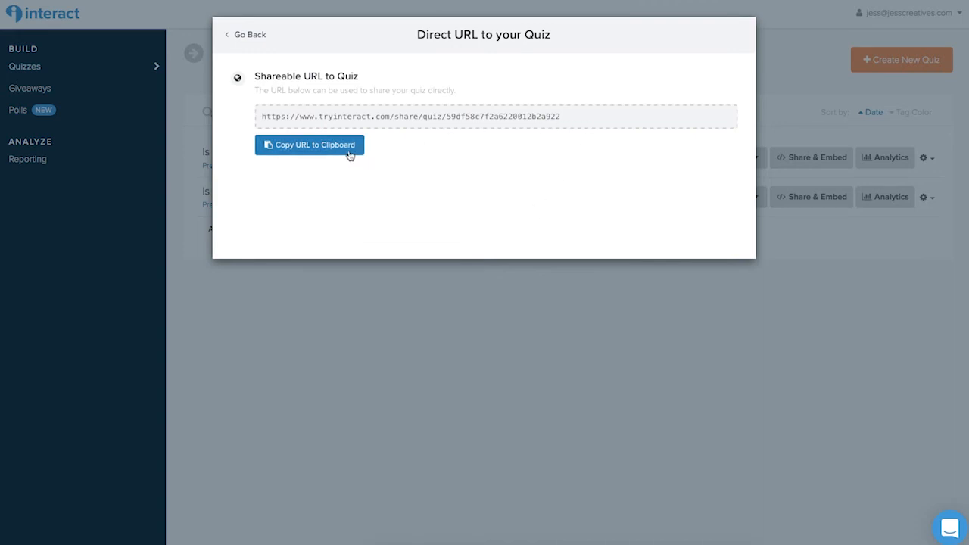
click(309, 146)
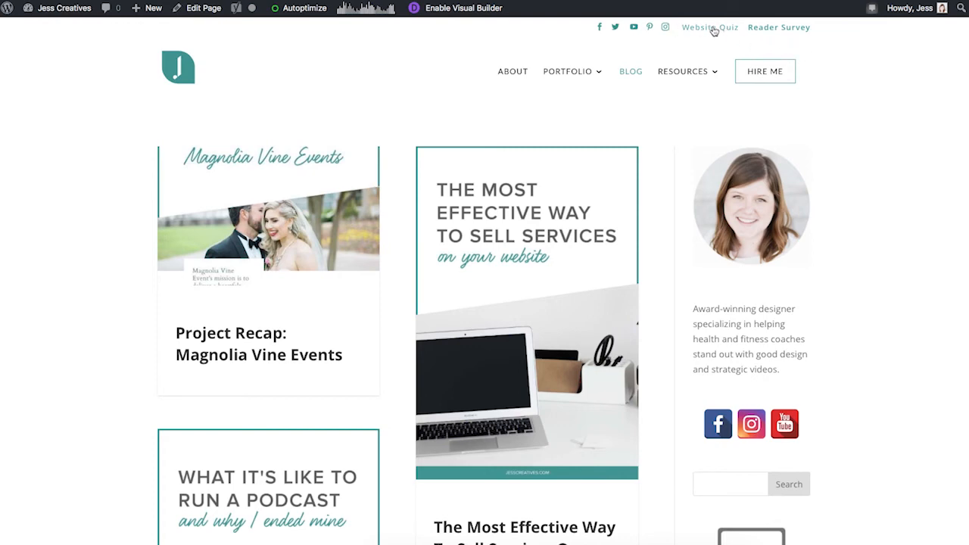
scroll(down, 3)
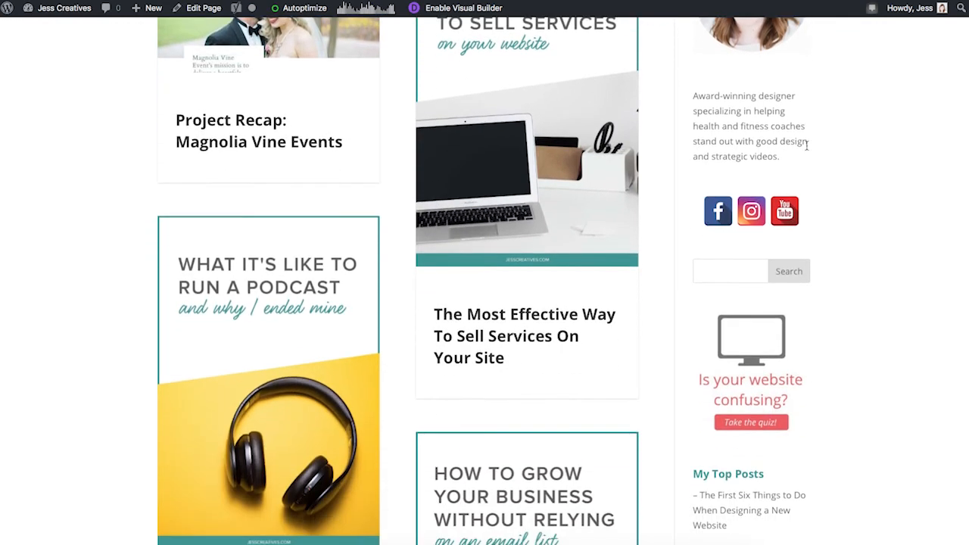
scroll(down, 3)
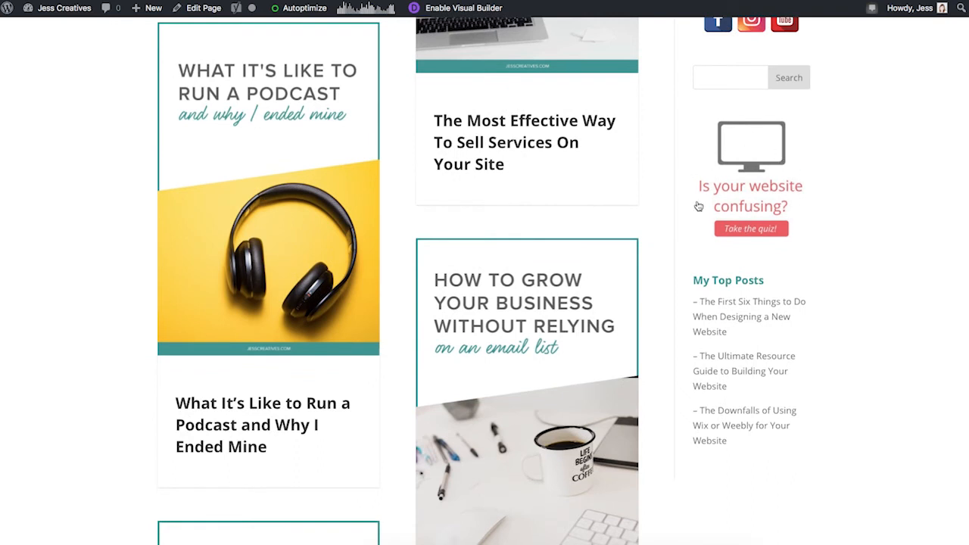
mouse_move(777, 154)
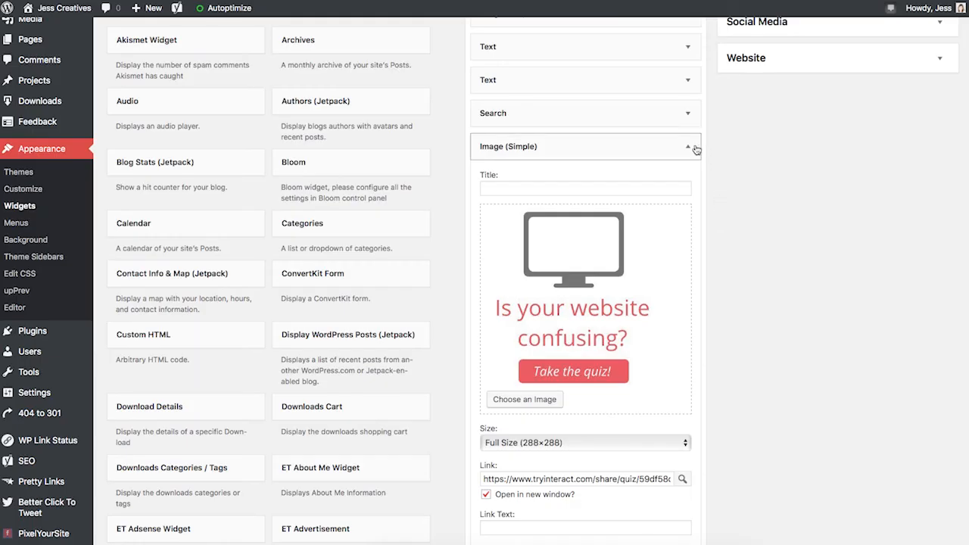
- Link the sidebar Image (Simple) widget to the quiz URL, opening in a new window, and save
scroll(down, 3)
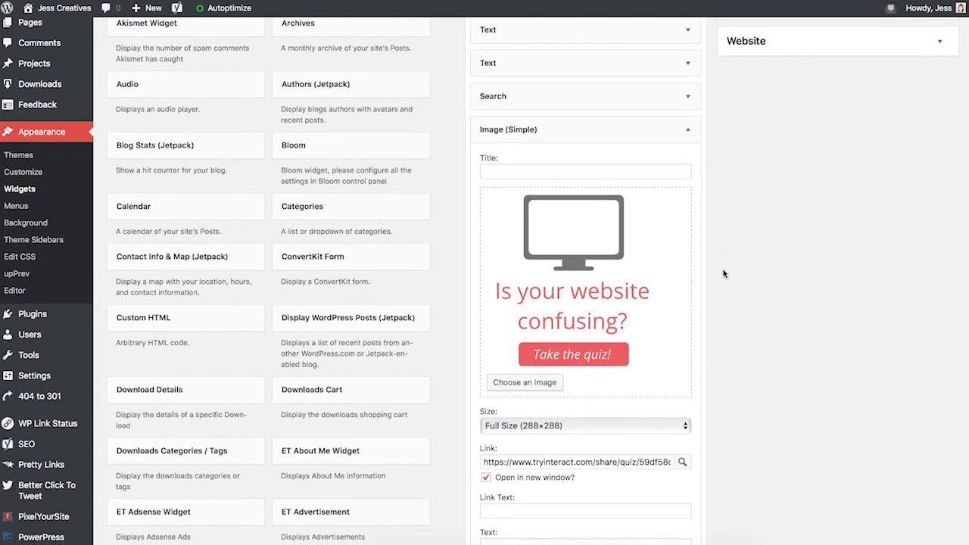
scroll(down, 3)
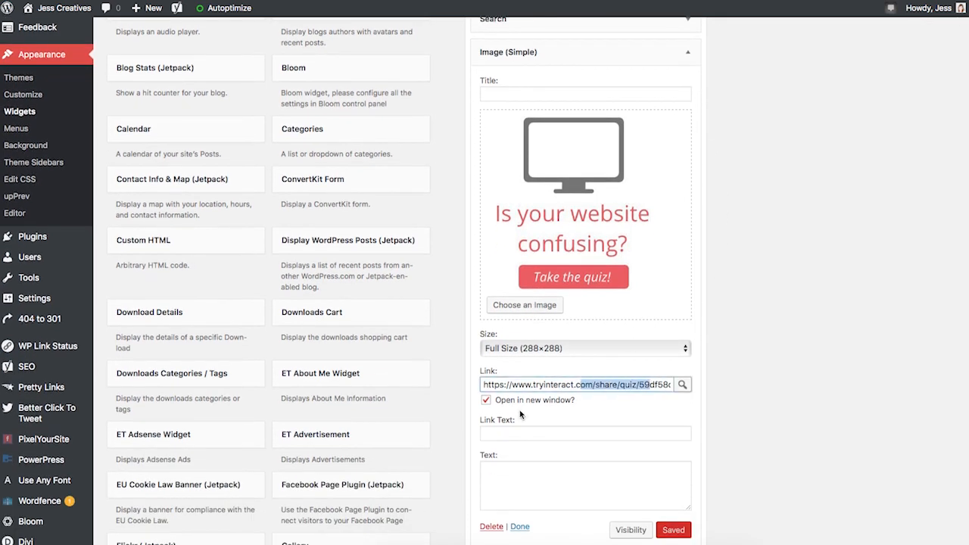